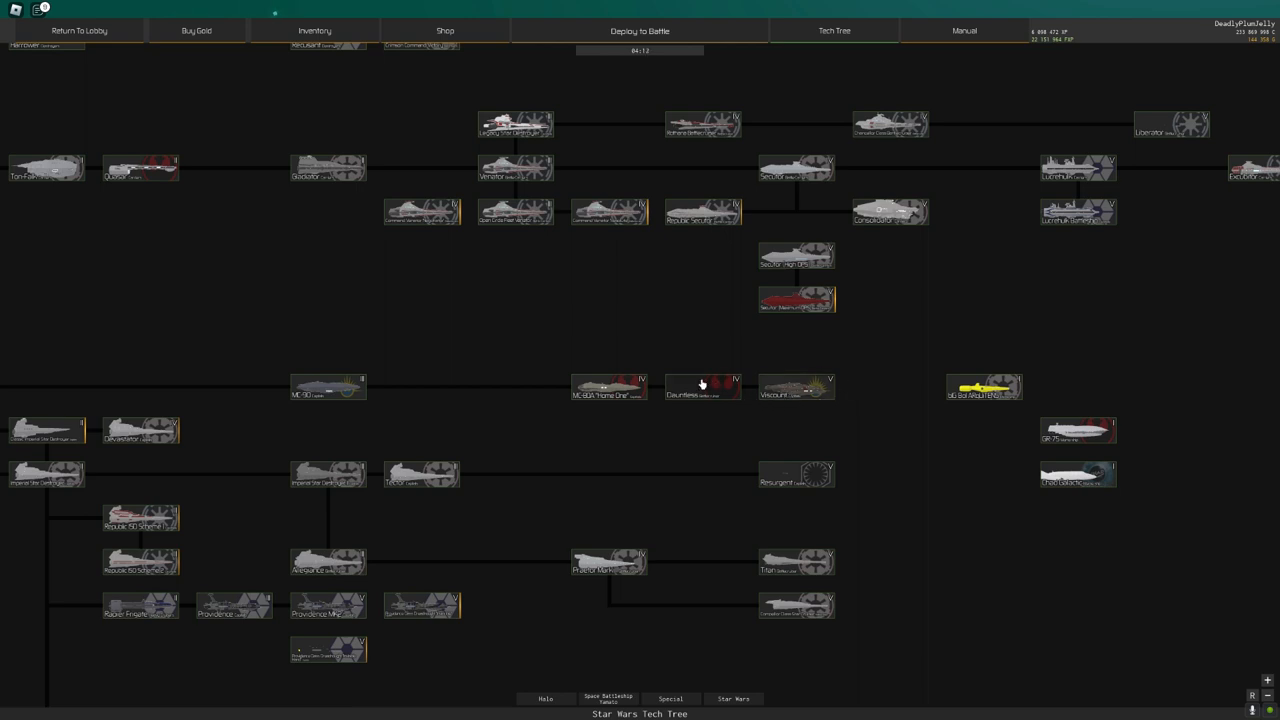
Preview the Viscount in the hangar, then browse further down the Star Wars tech tree.
click(795, 387)
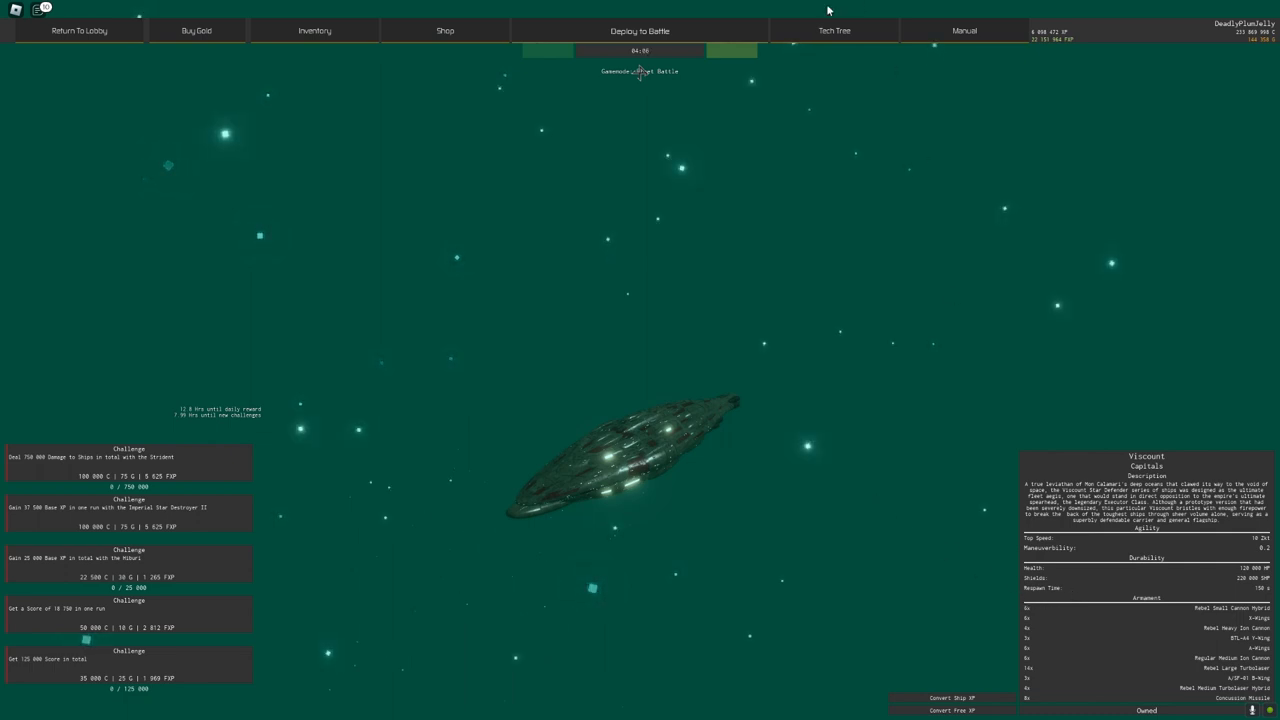
click(834, 30)
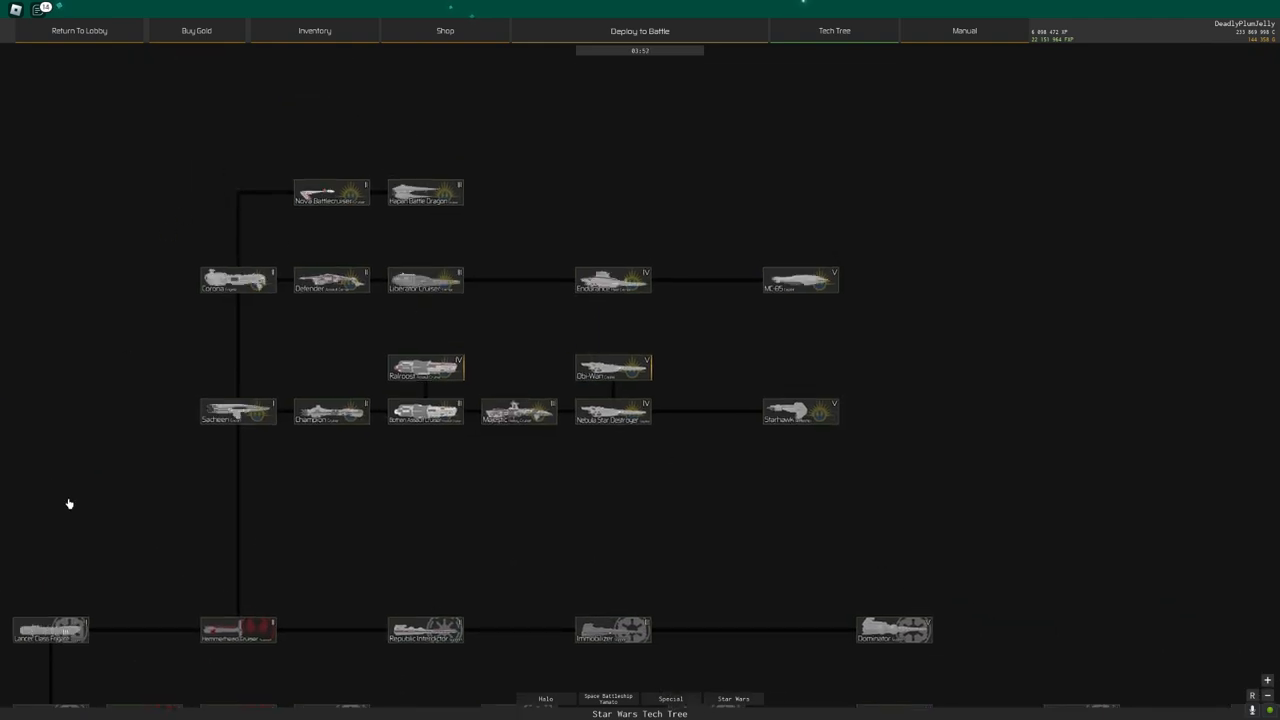
scroll(down, 3)
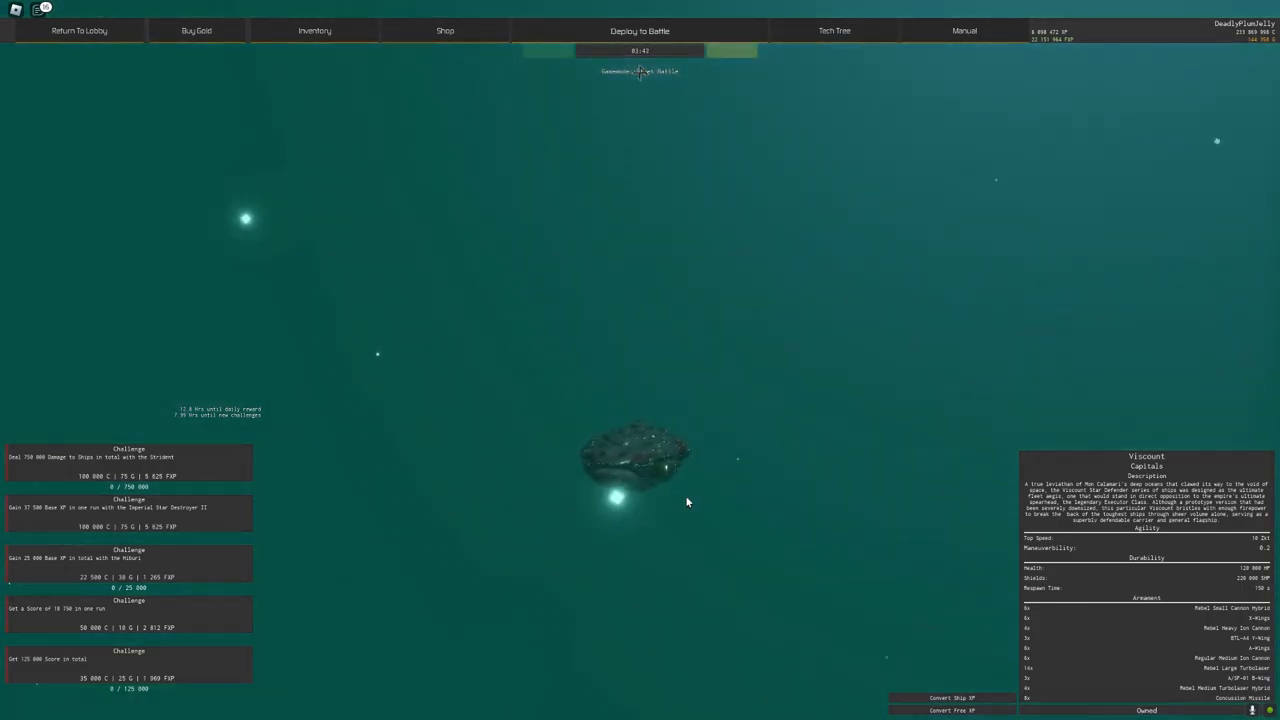
click(834, 30)
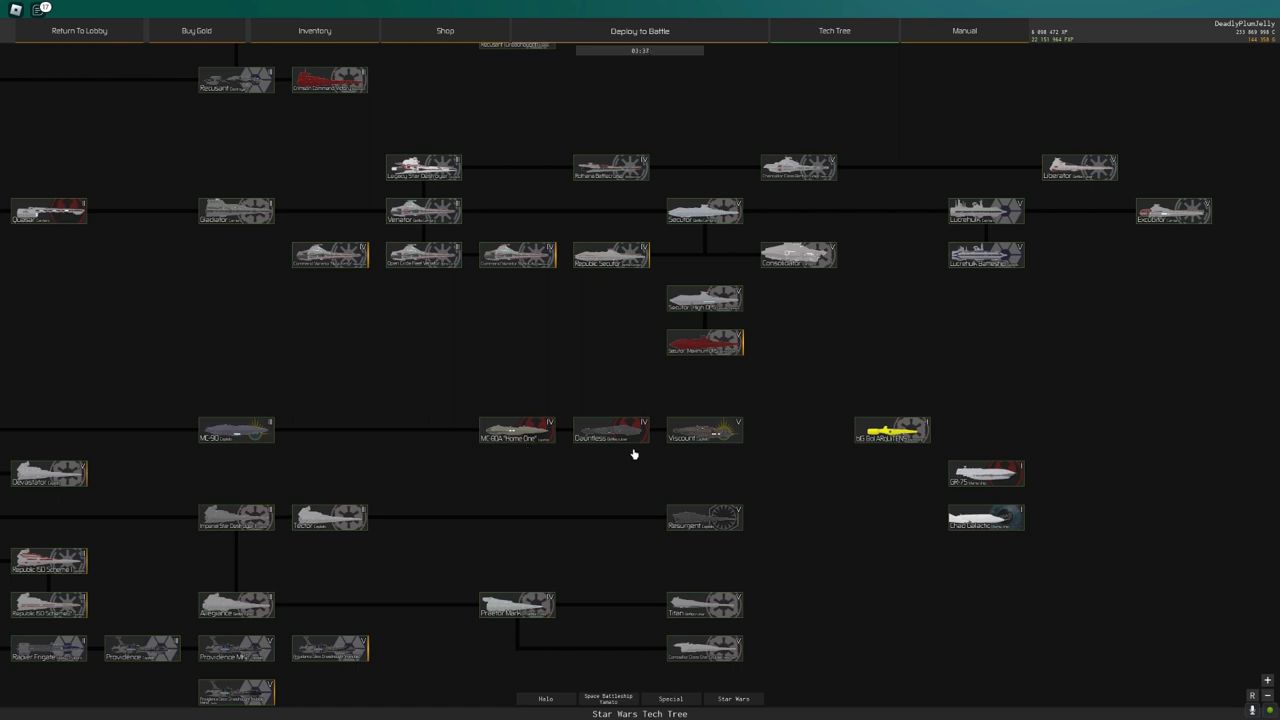
mouse_move(825, 215)
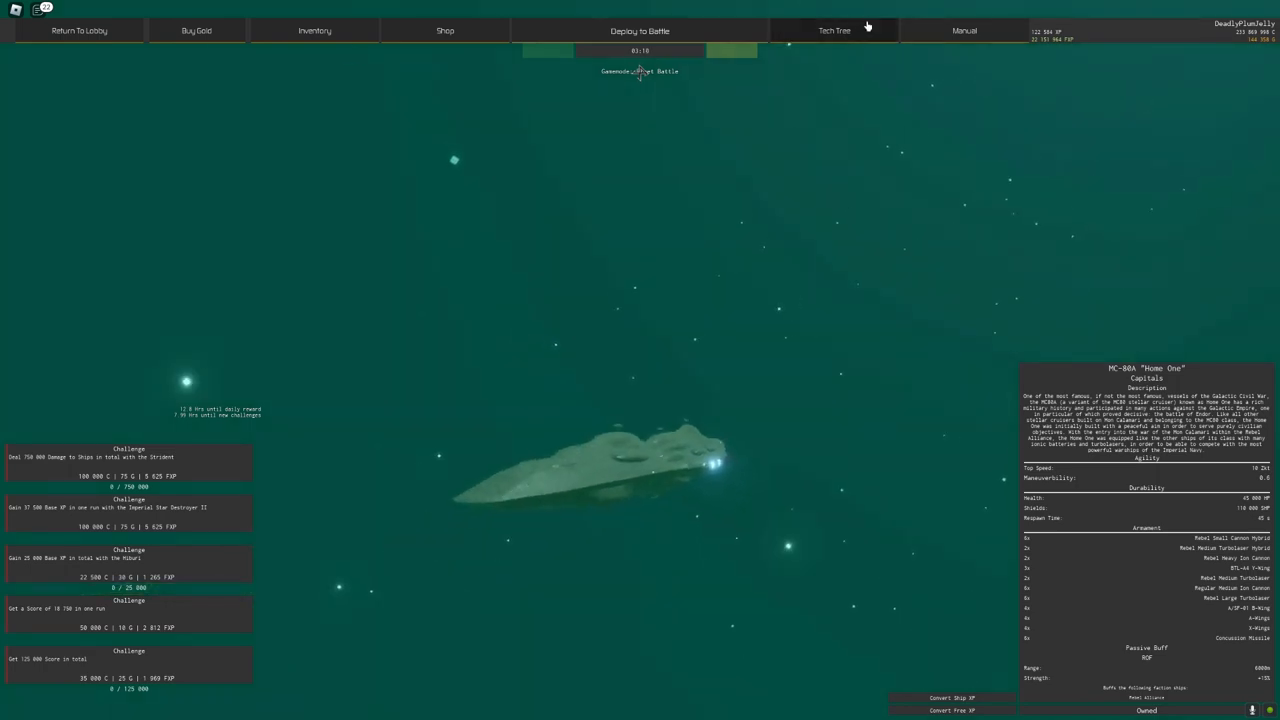
click(834, 30)
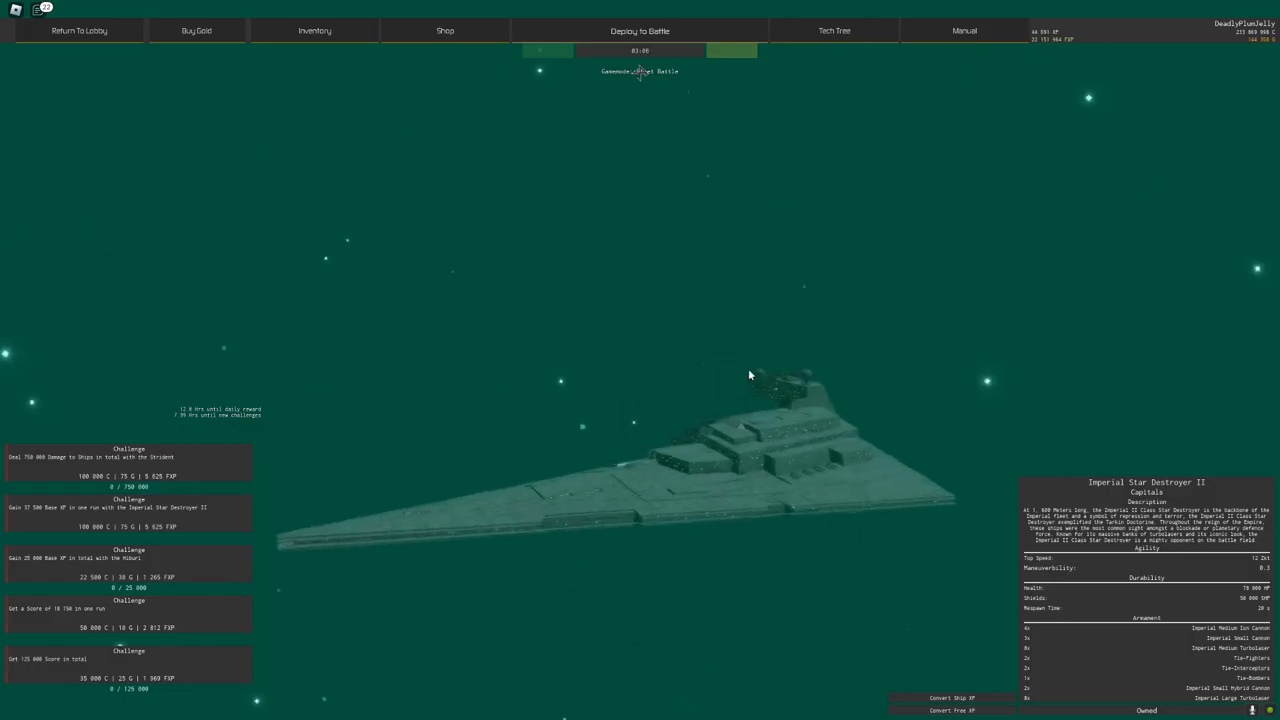
click(834, 30)
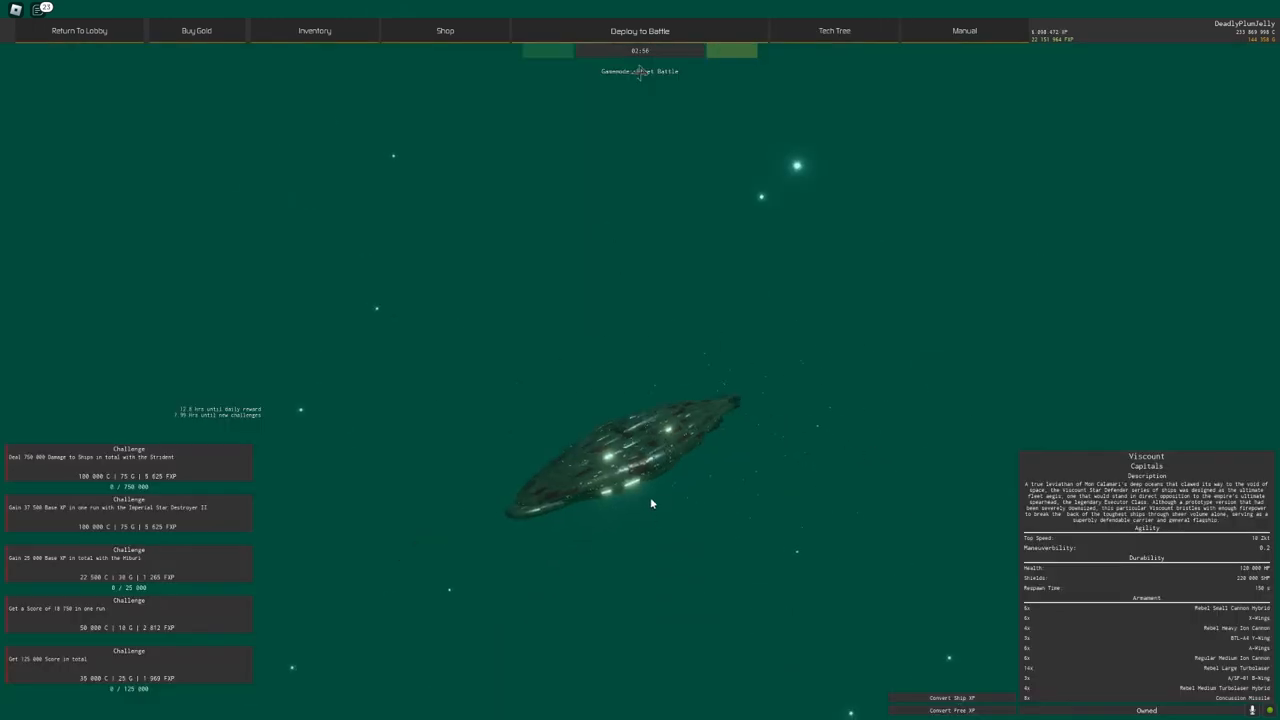
click(640, 30)
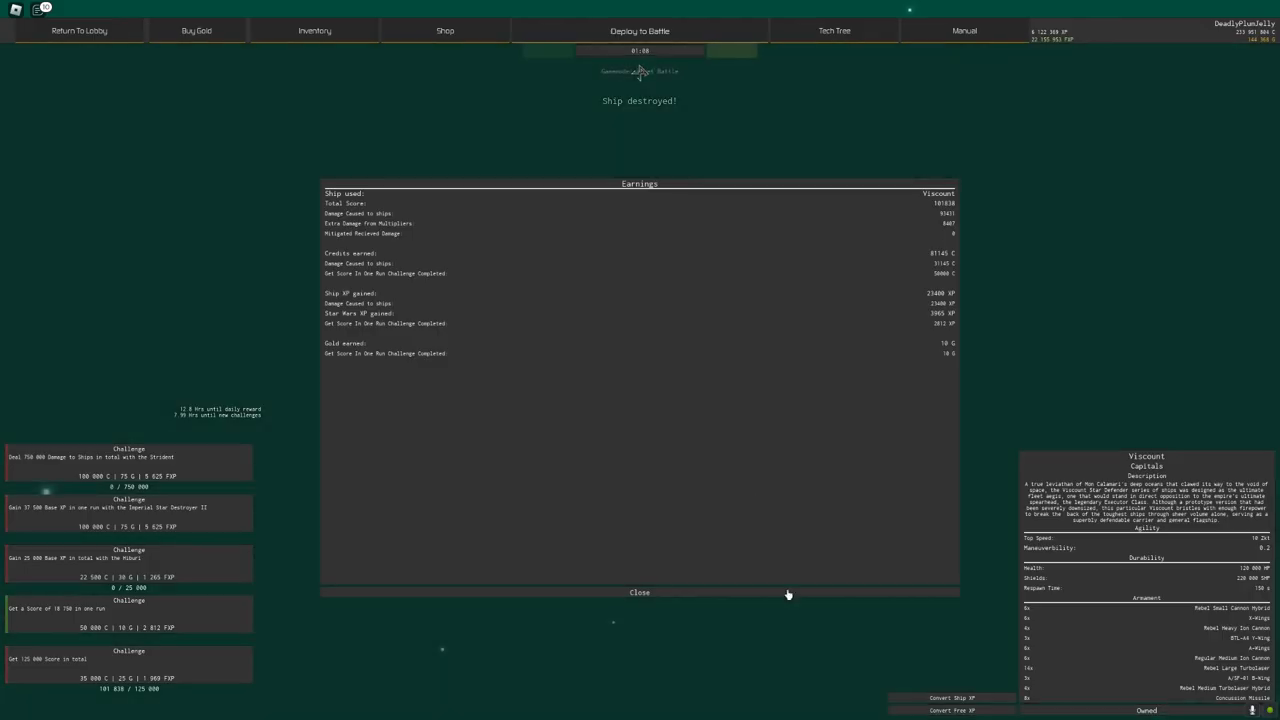
Close the earnings report to see the Viscount hangar view with its respawn countdown.
click(639, 592)
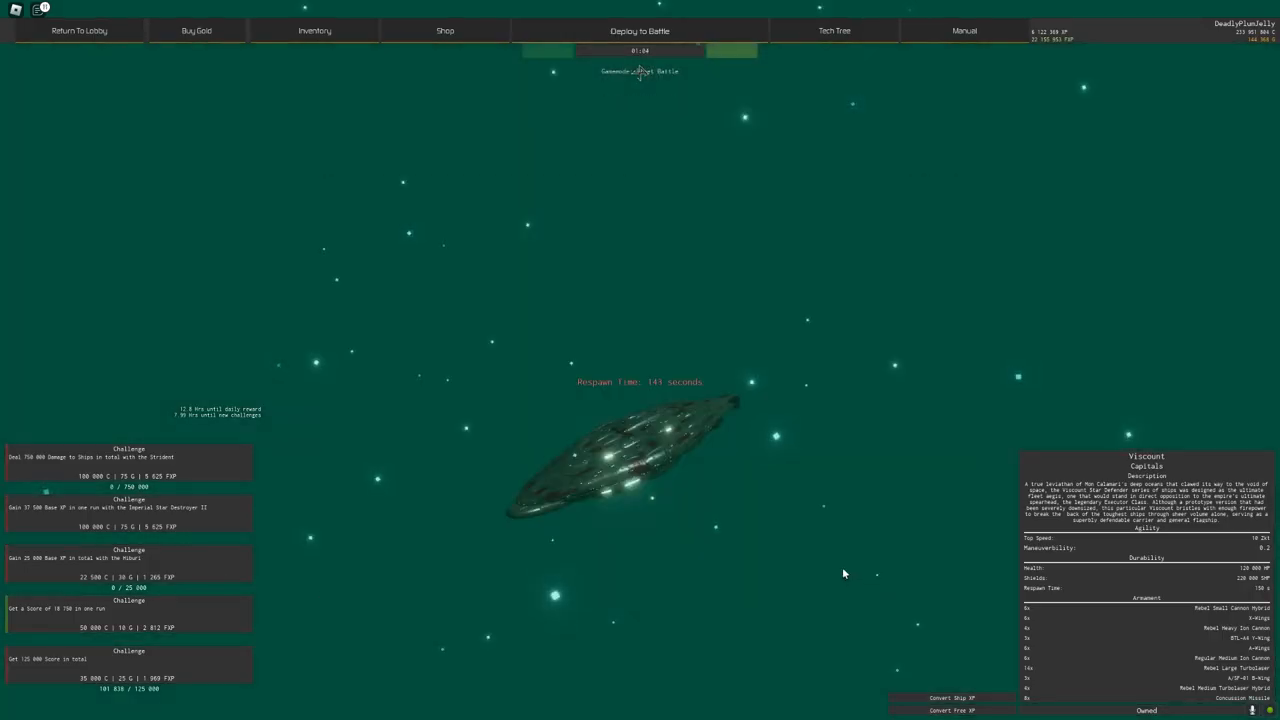
click(834, 30)
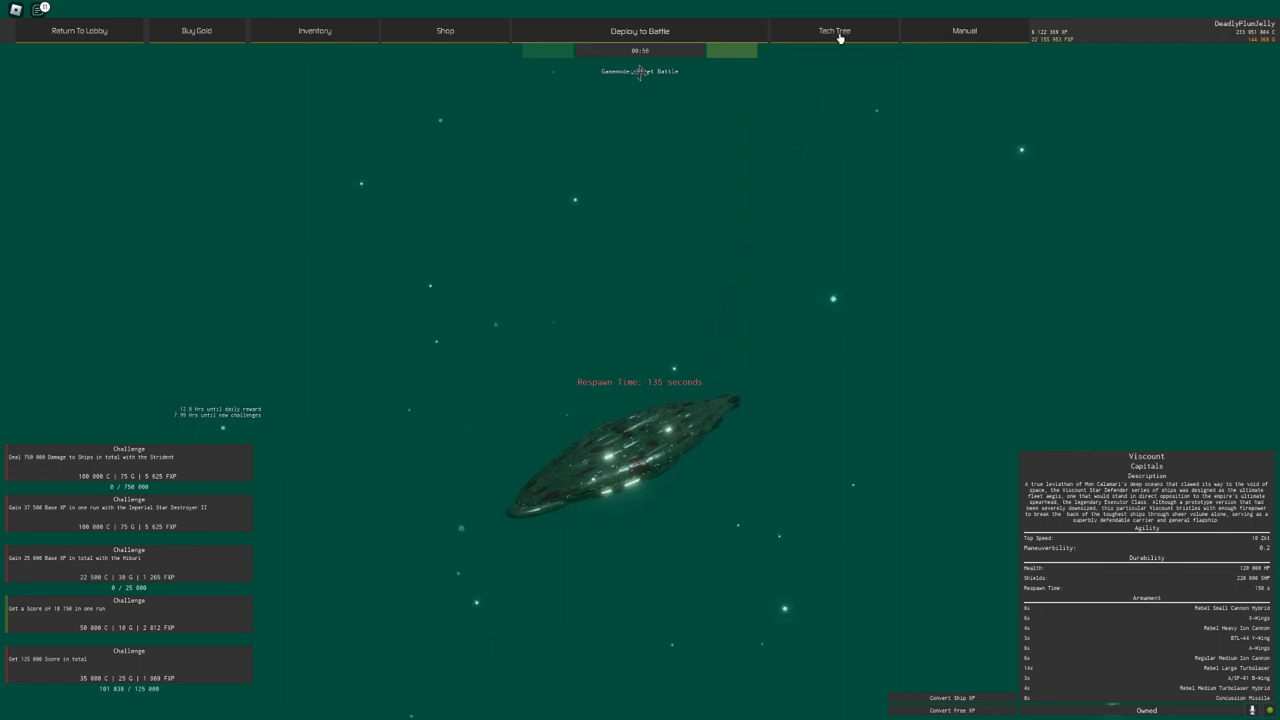
Reselect the Viscount from the tech tree while waiting for the High Point map vote.
click(834, 30)
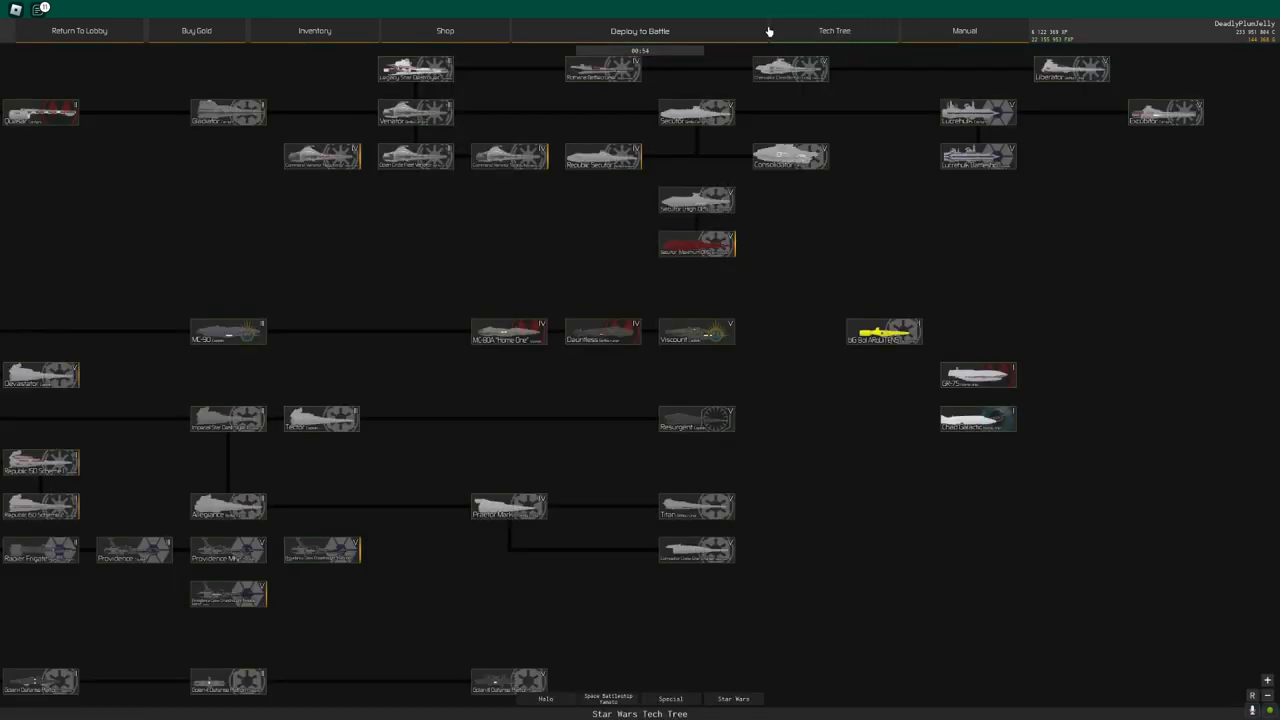
click(640, 30)
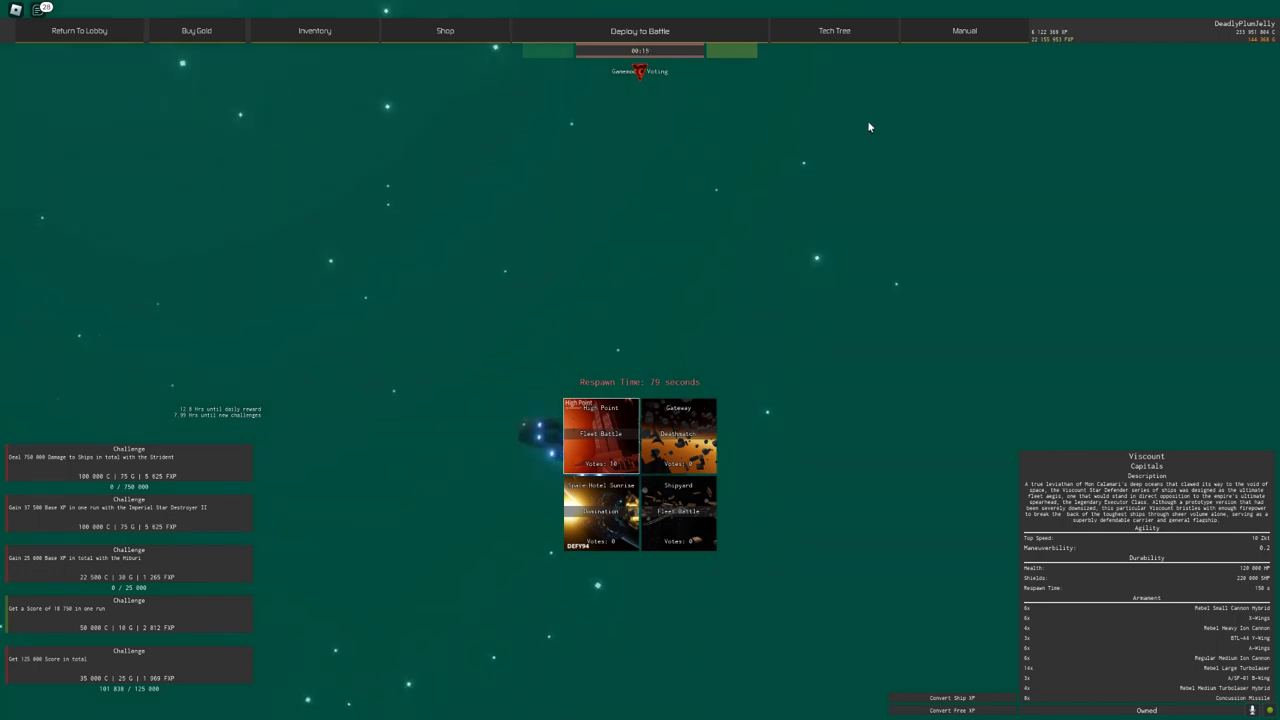
Deploy the Viscount into the Fleet Battle on High Point.
click(834, 30)
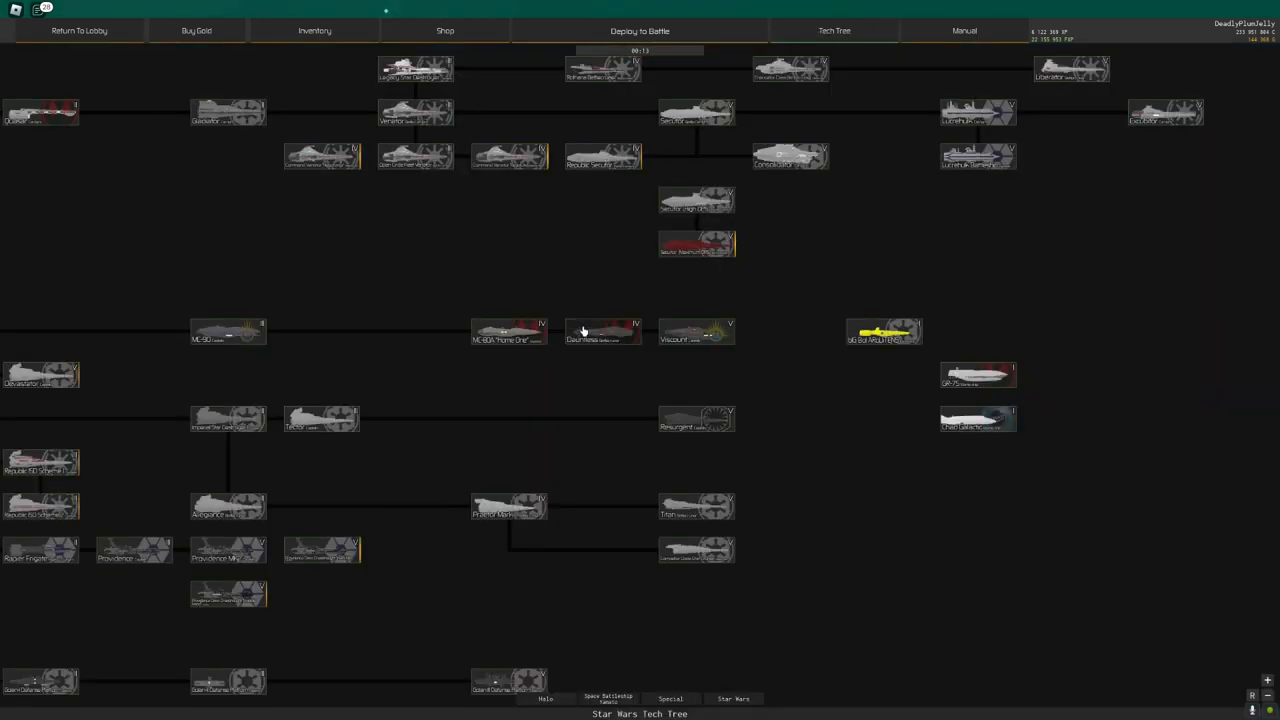
mouse_move(598, 360)
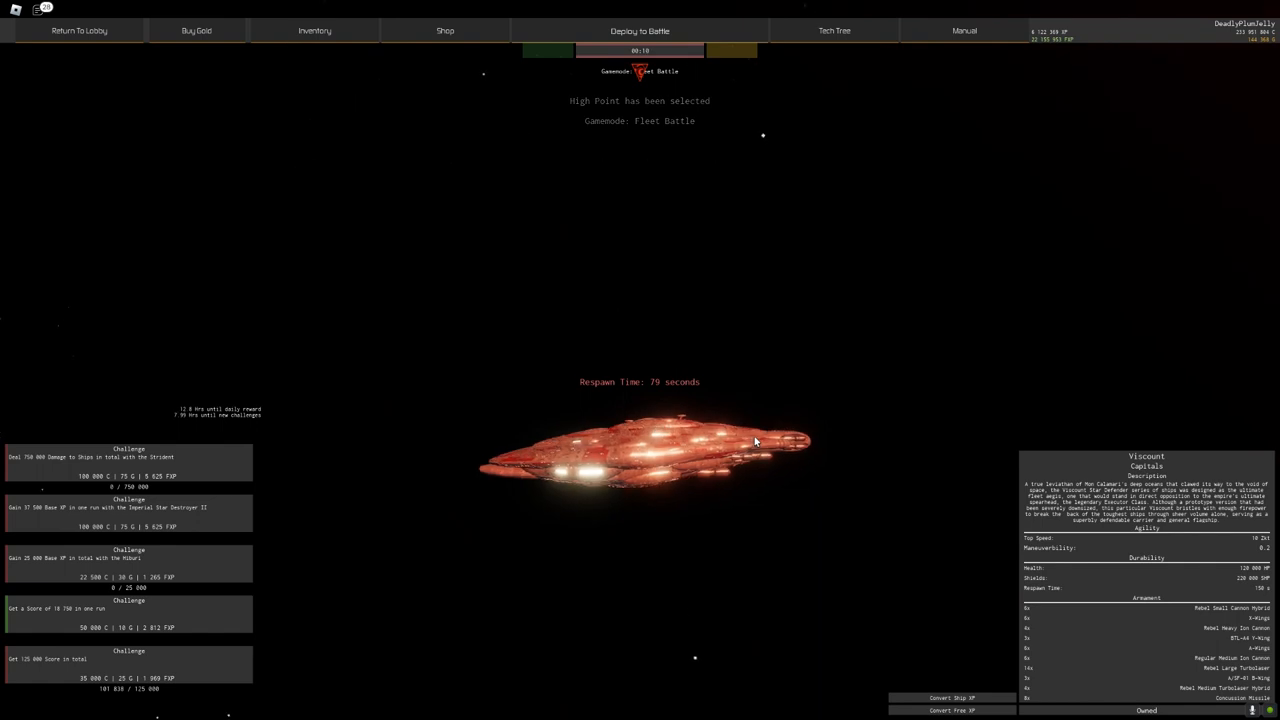
click(639, 30)
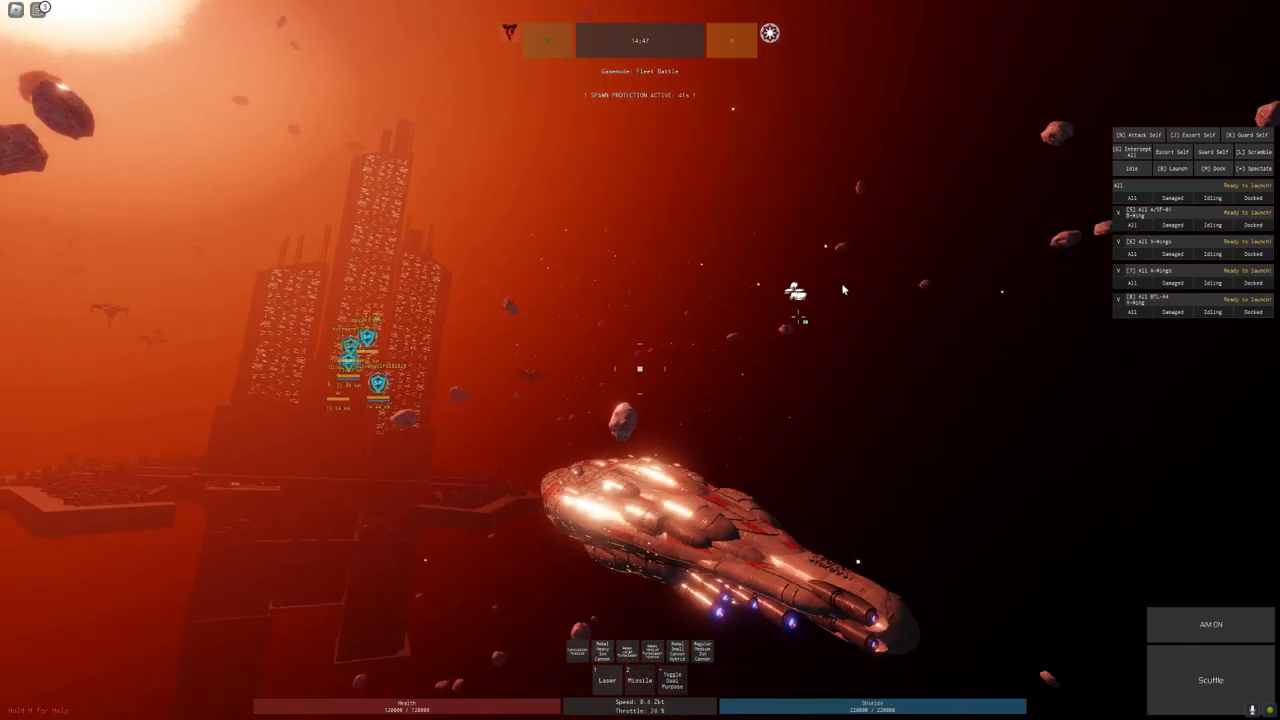